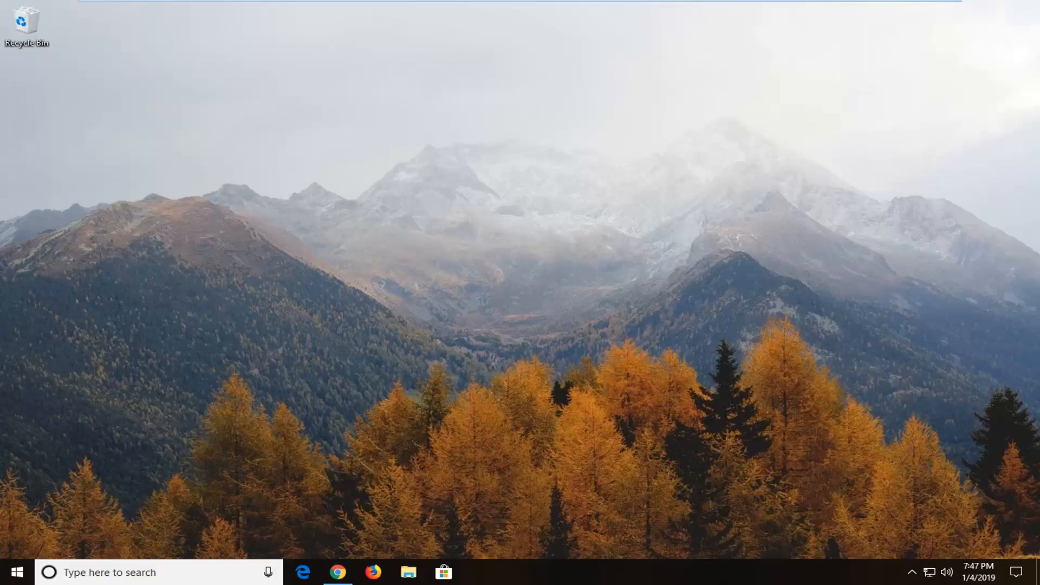
- Search the Start menu for 'control panel' to bring up Control Panel
click(13, 572)
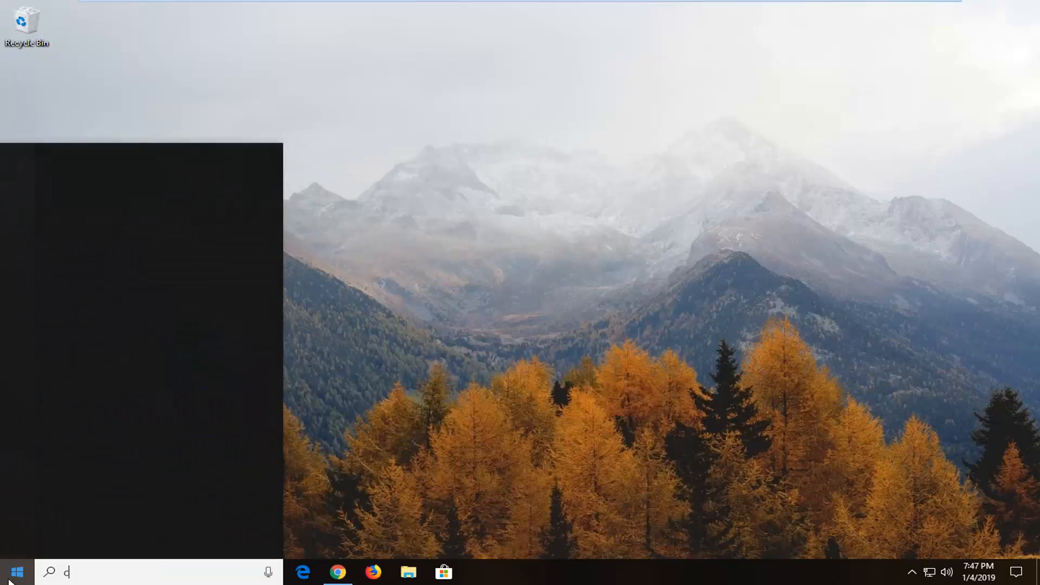
text(ontrol panel)
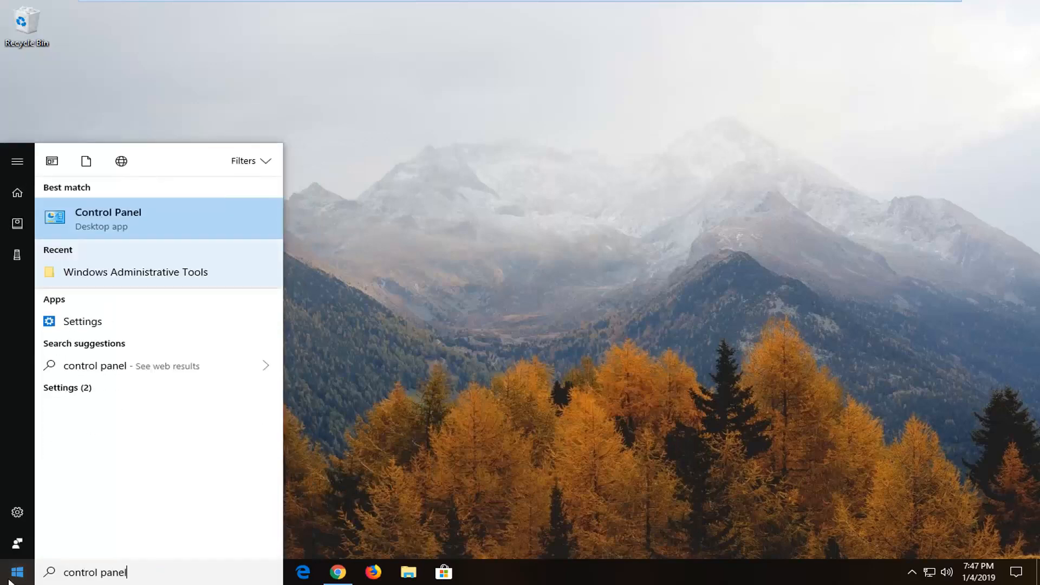
mouse_move(118, 232)
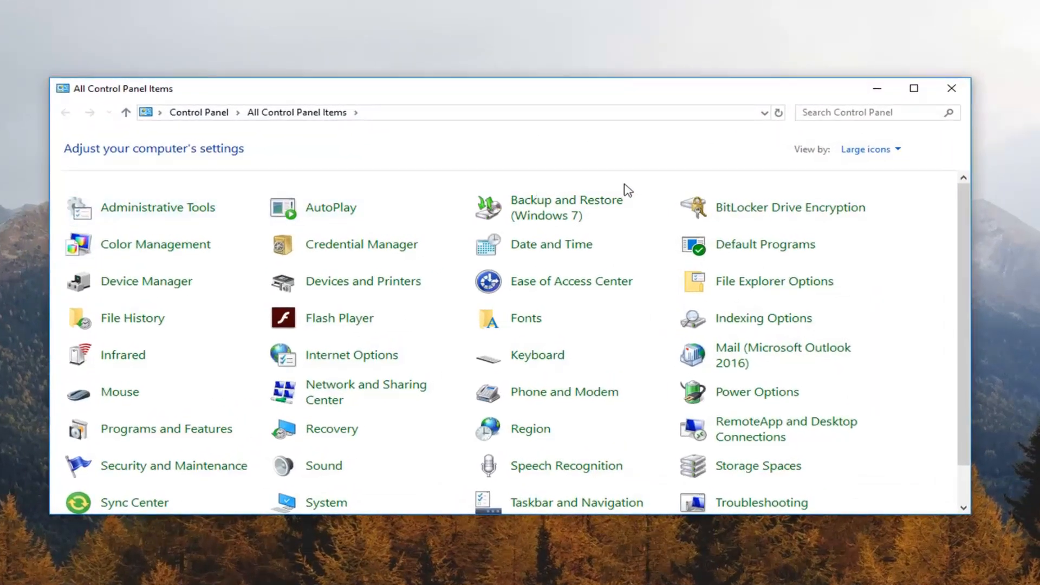
mouse_move(730, 202)
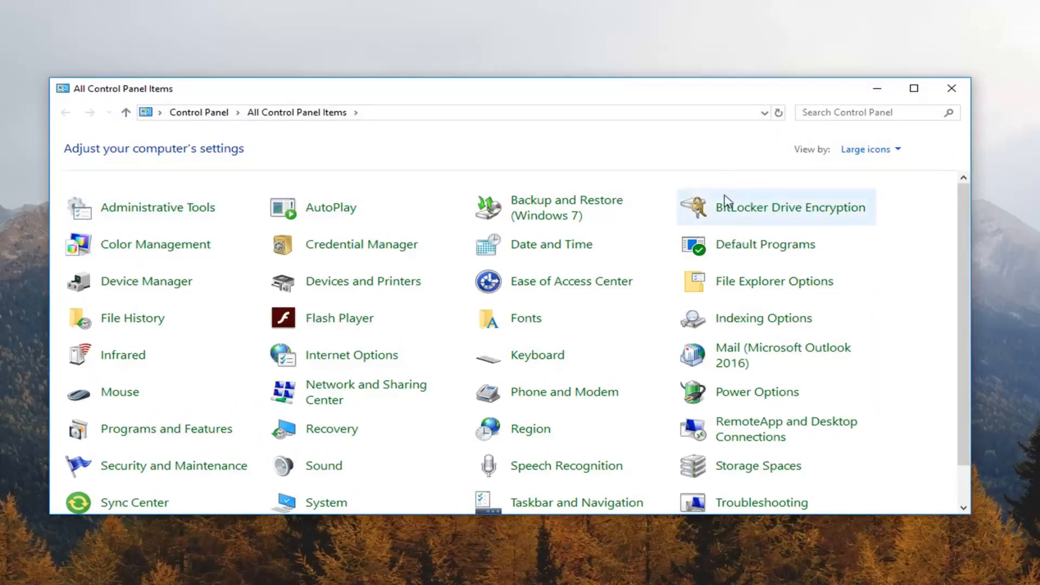
- Show Control Panel as large icons and view installed updates under Programs and Features
click(870, 148)
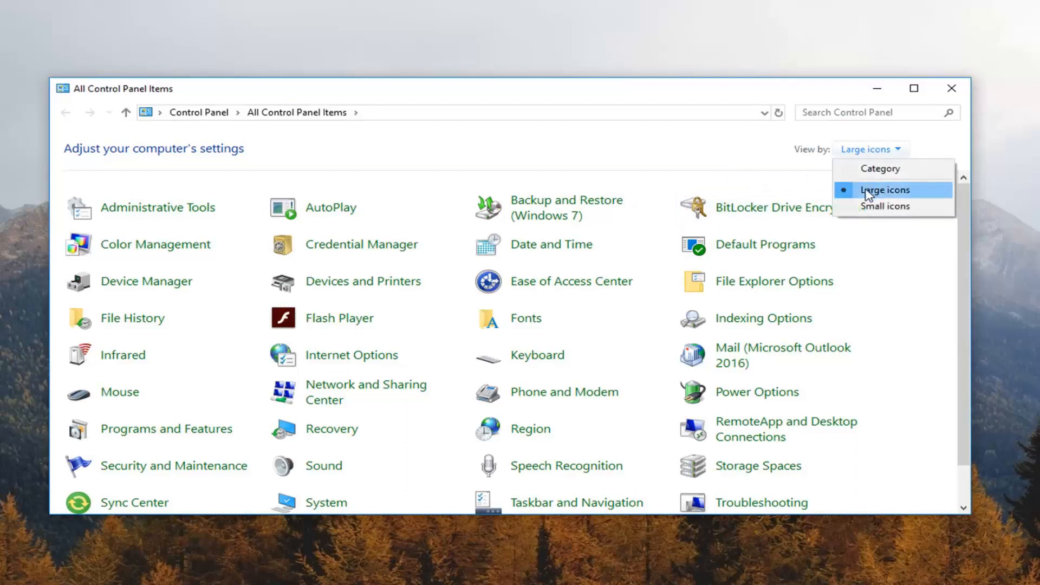
click(883, 190)
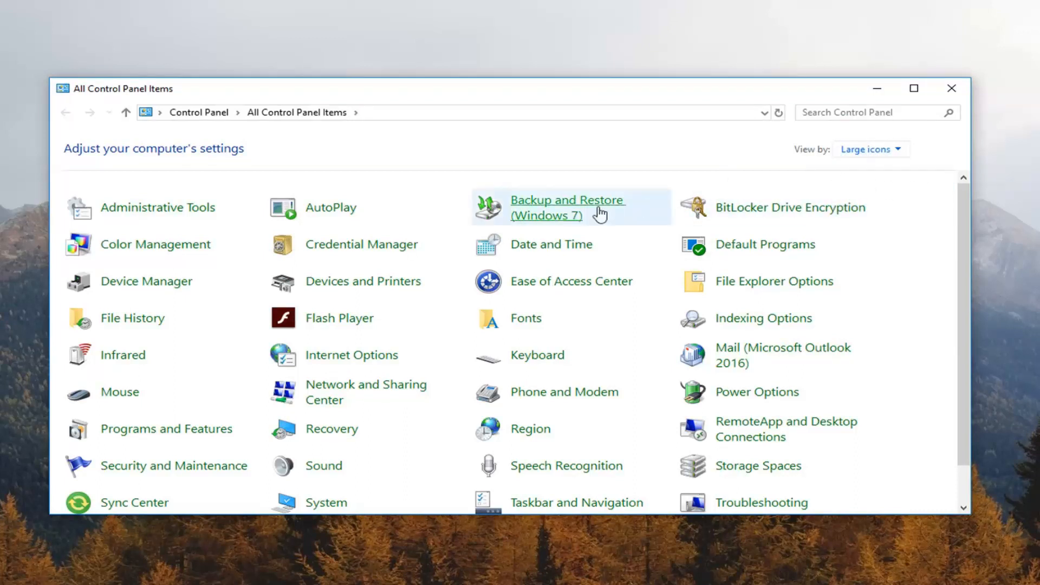
mouse_move(461, 254)
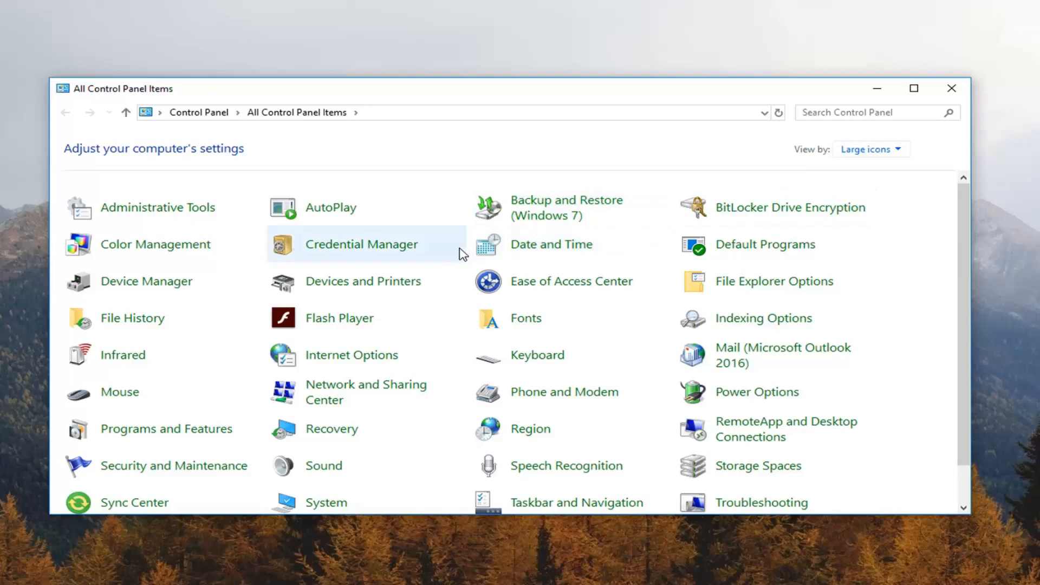
mouse_move(455, 259)
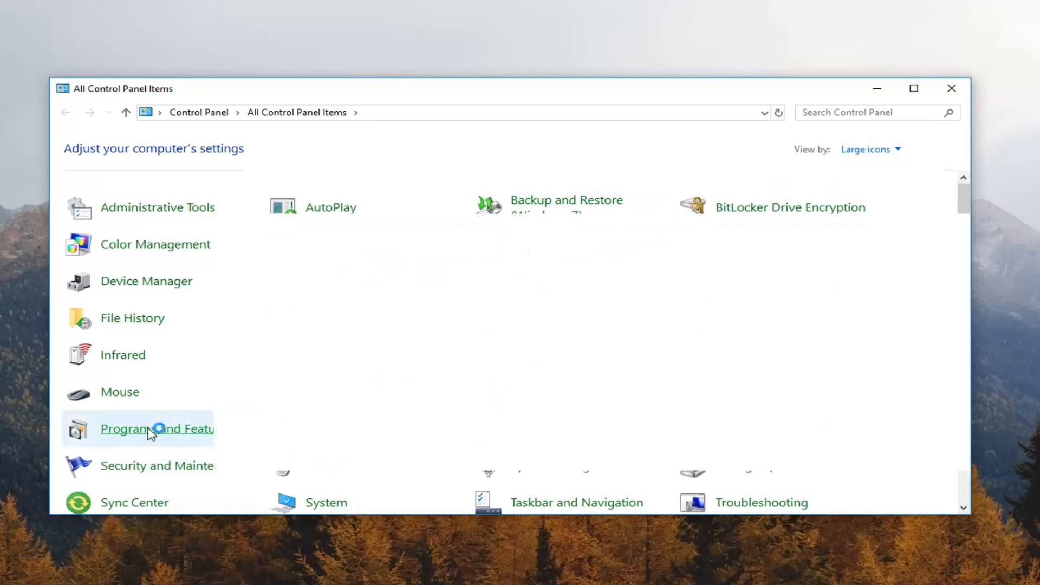
click(156, 428)
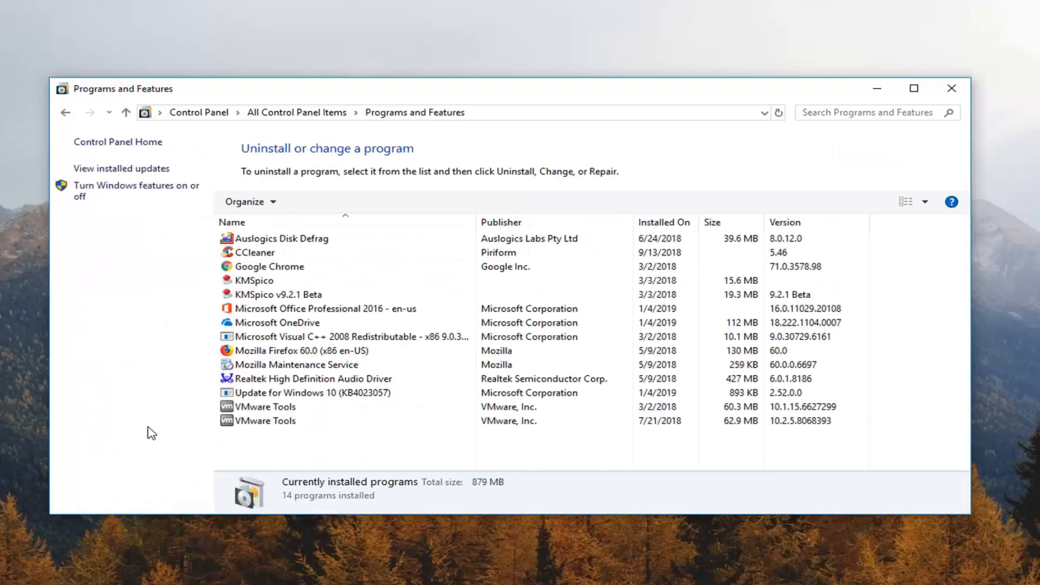
mouse_move(121, 168)
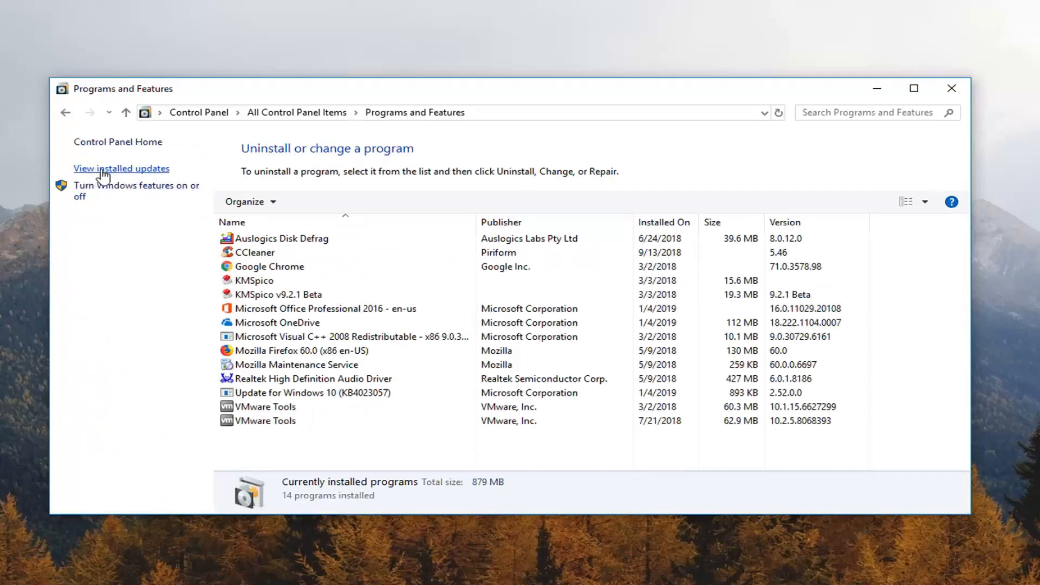
click(121, 168)
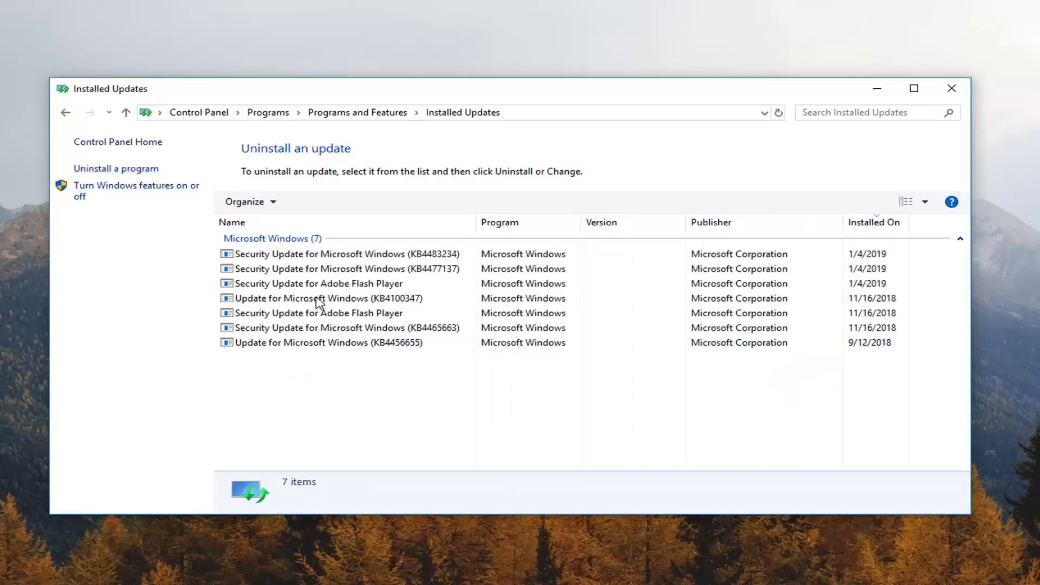
- Select the 1/4/2019 Security Update for Adobe Flash Player after briefly picking KB4477137
click(342, 328)
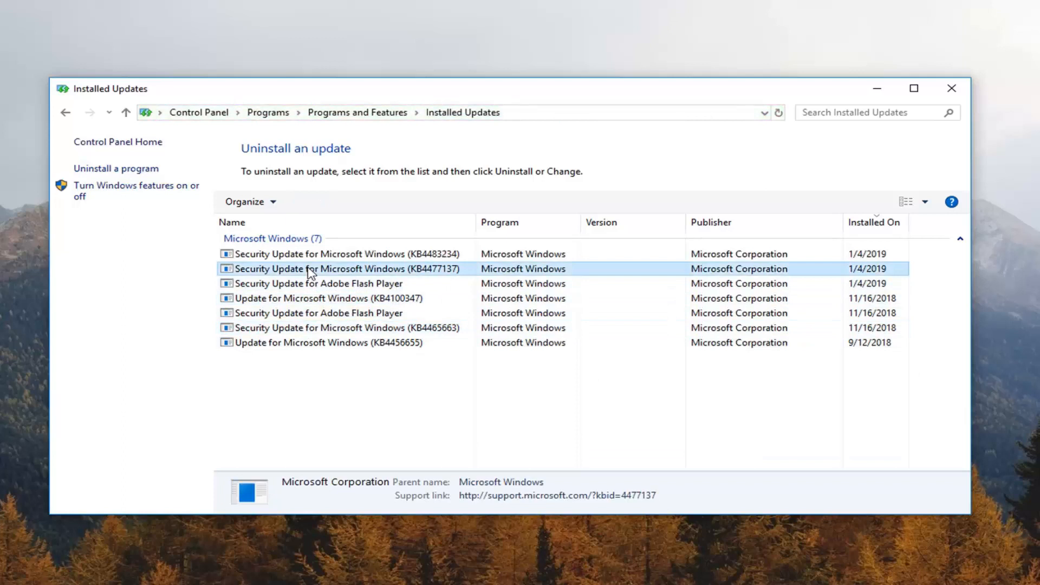
mouse_move(274, 273)
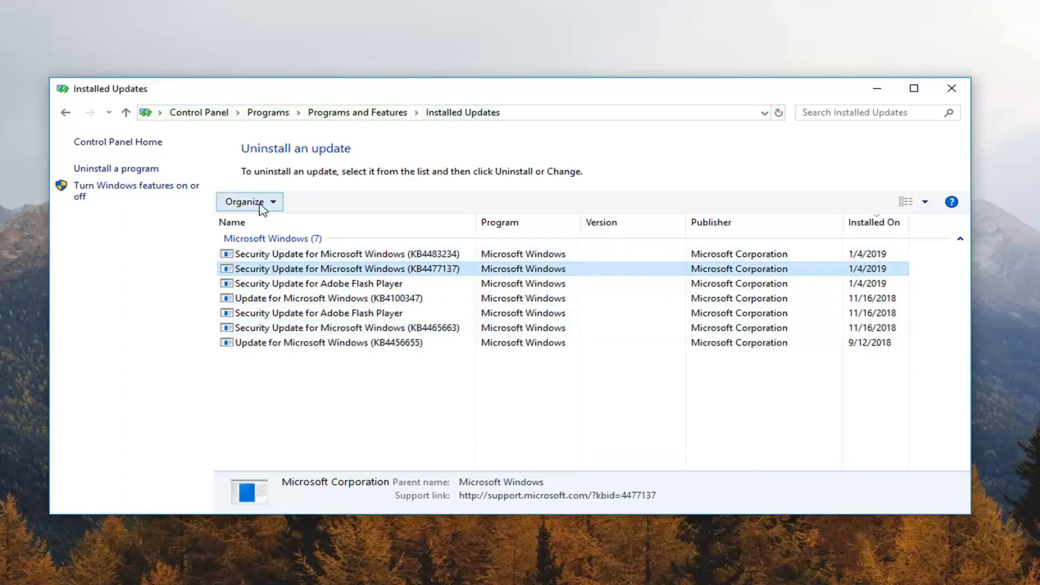
mouse_move(300, 278)
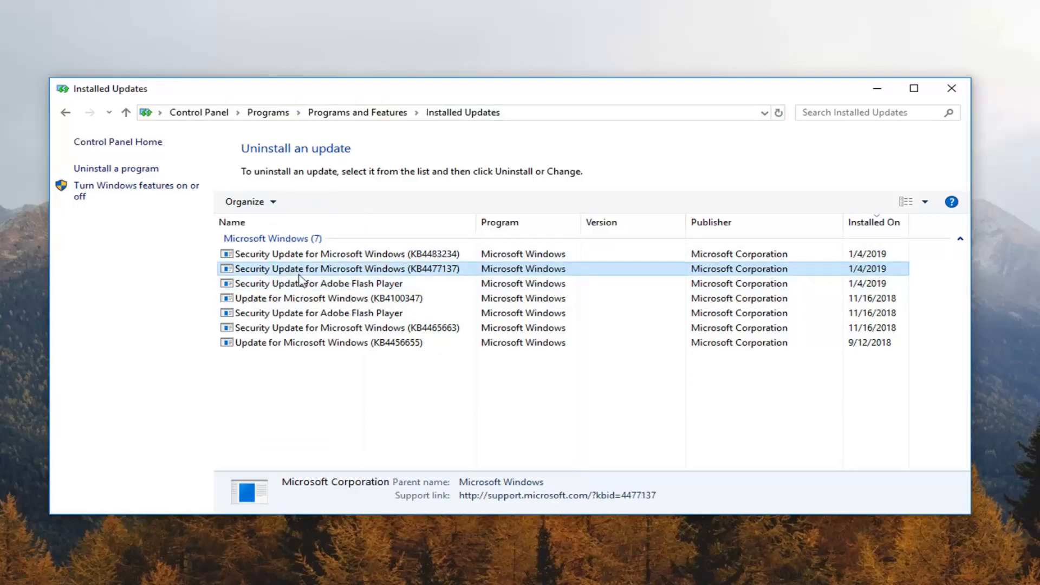
click(317, 284)
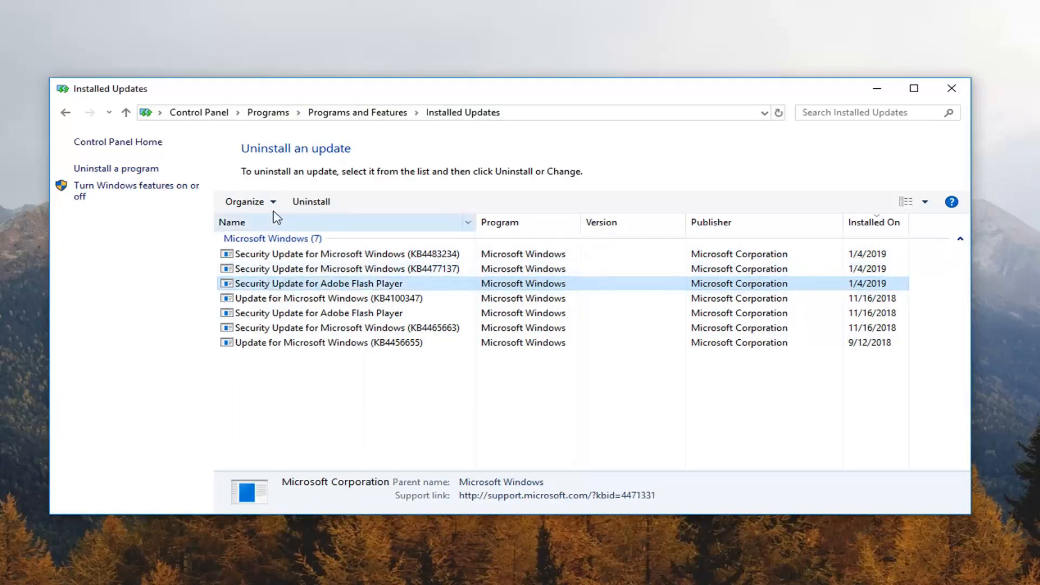
mouse_move(310, 201)
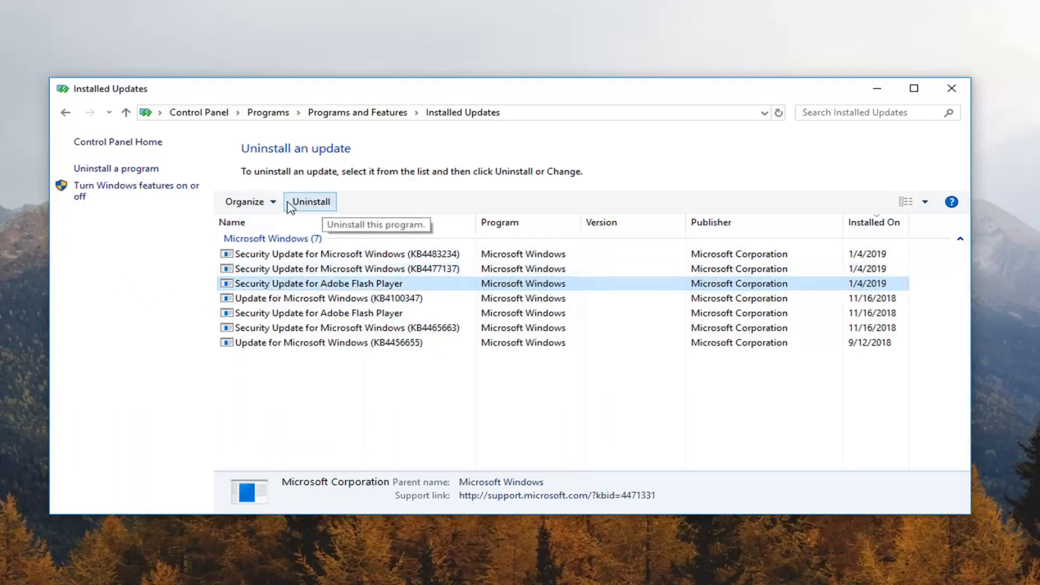
- Uninstall the selected Flash Player update and confirm with Yes
click(311, 202)
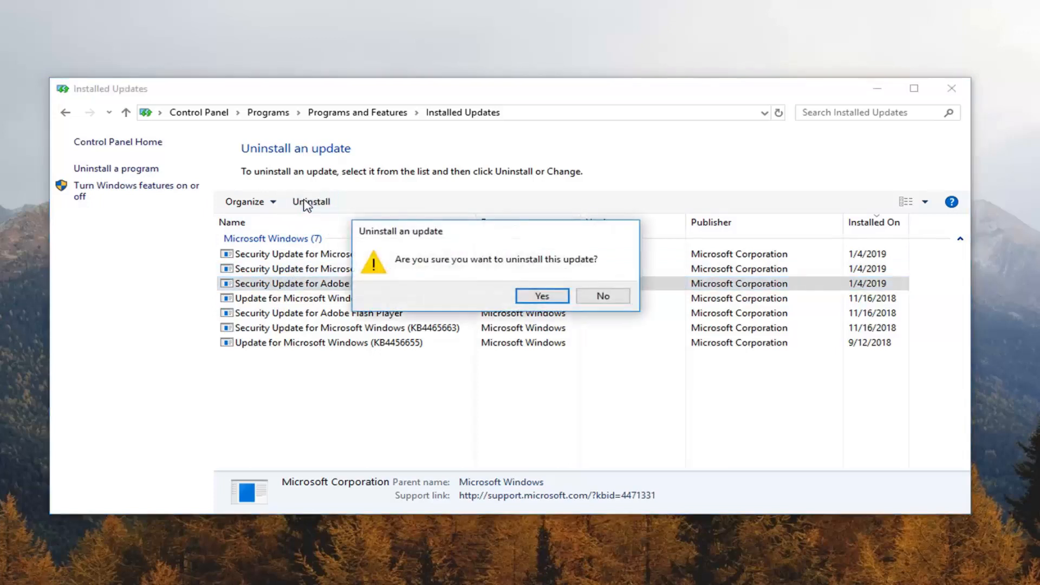
mouse_move(496, 266)
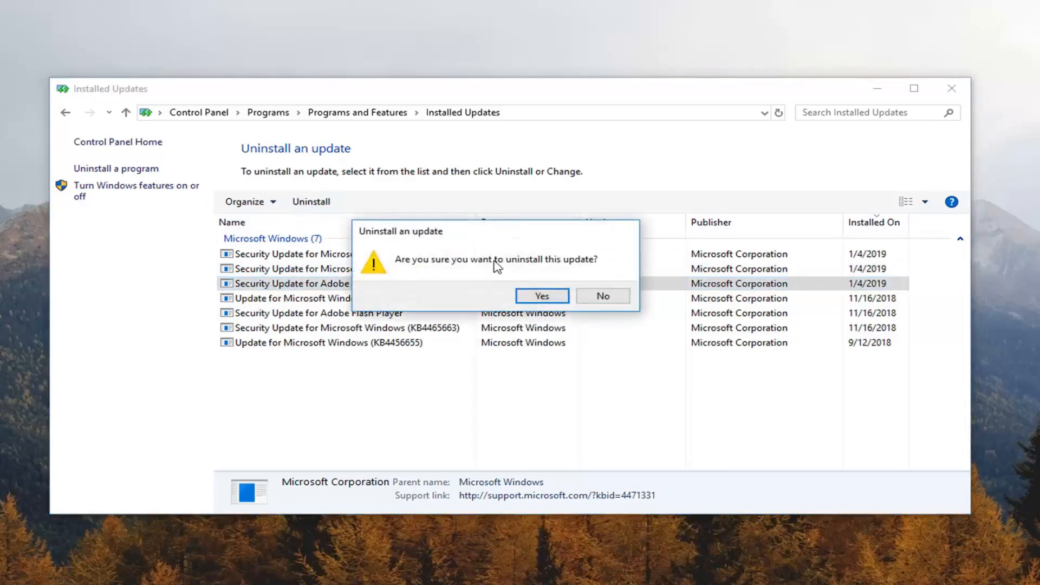
click(541, 296)
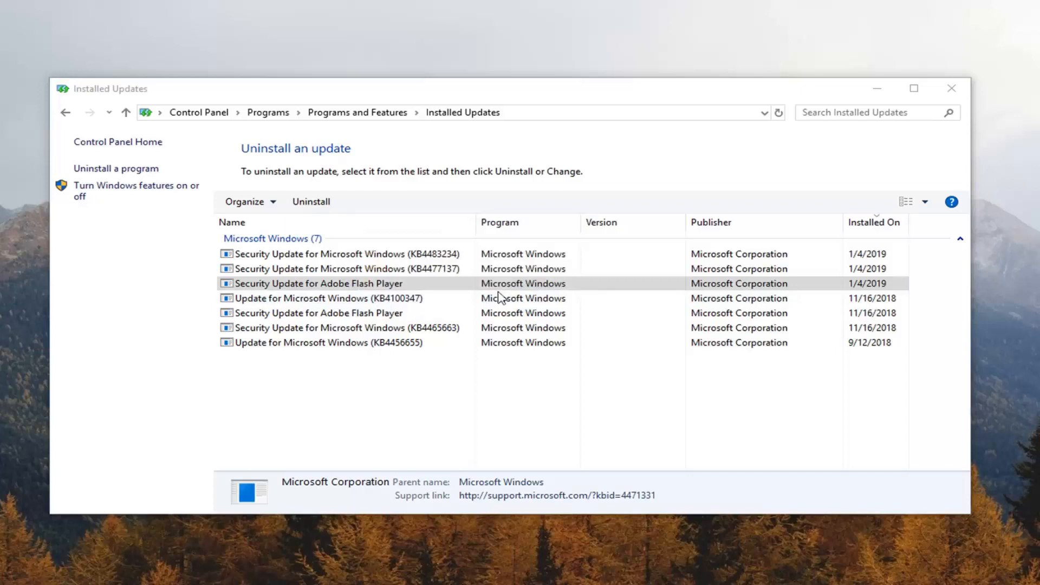
click(310, 201)
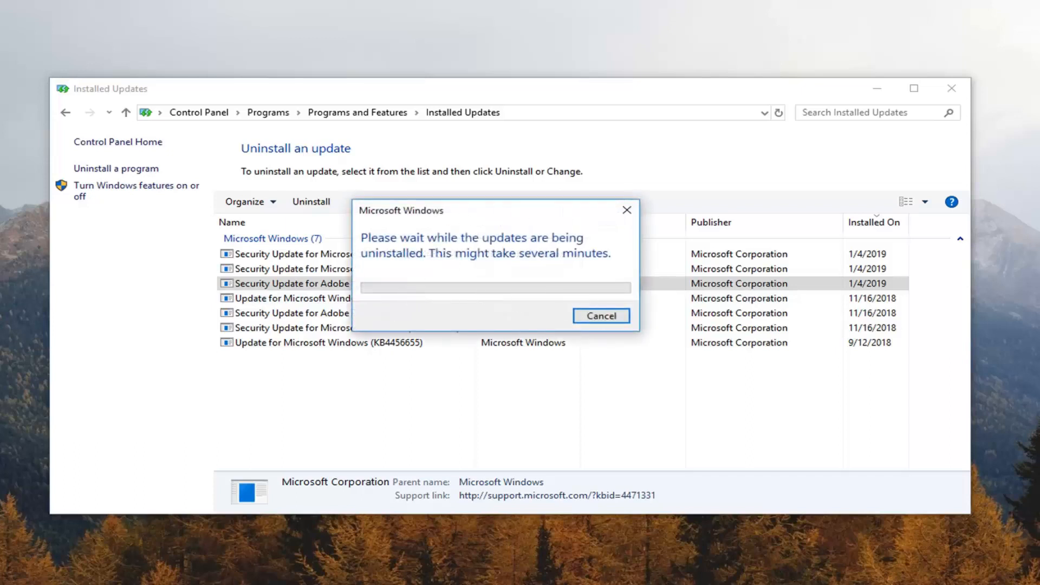